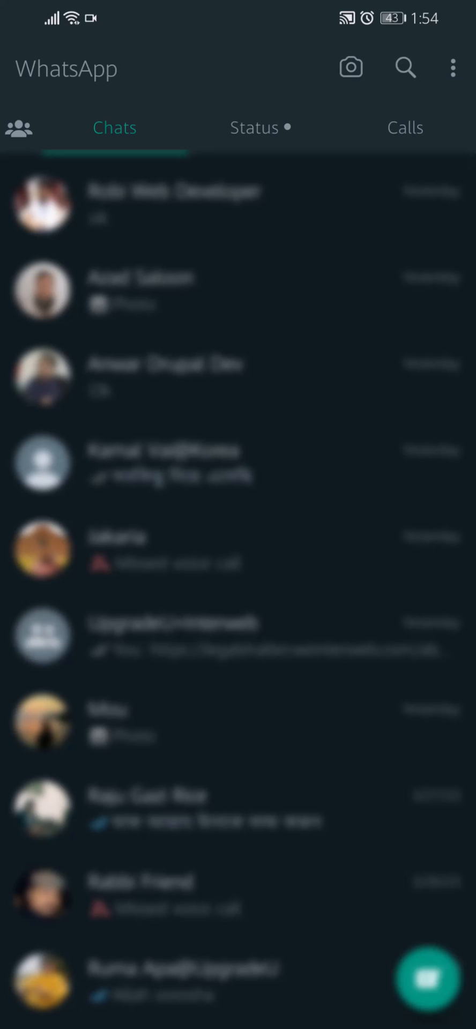
- Go from the chats list through Settings to the Storage and data page
click(452, 68)
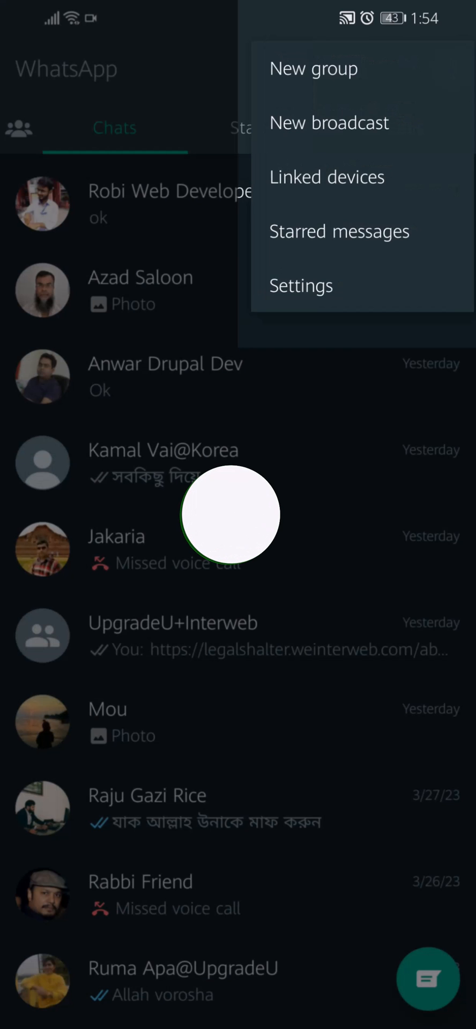
click(300, 285)
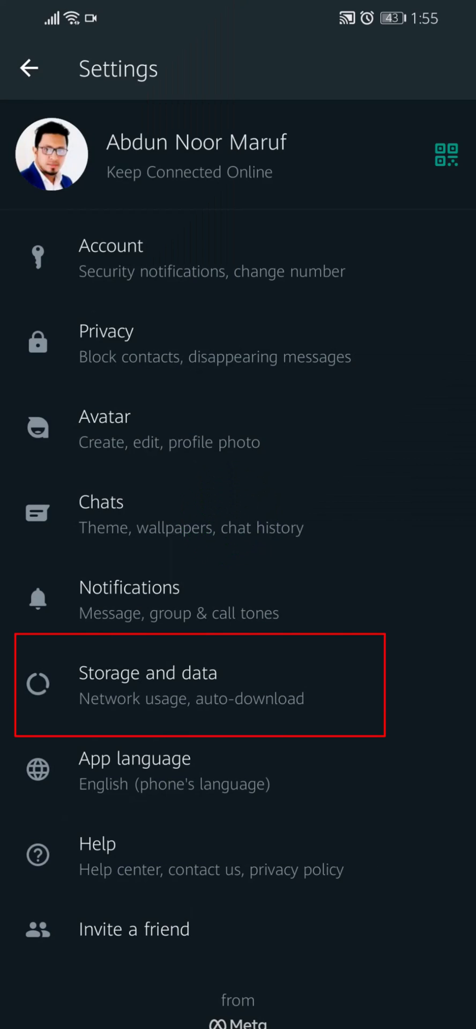
click(147, 684)
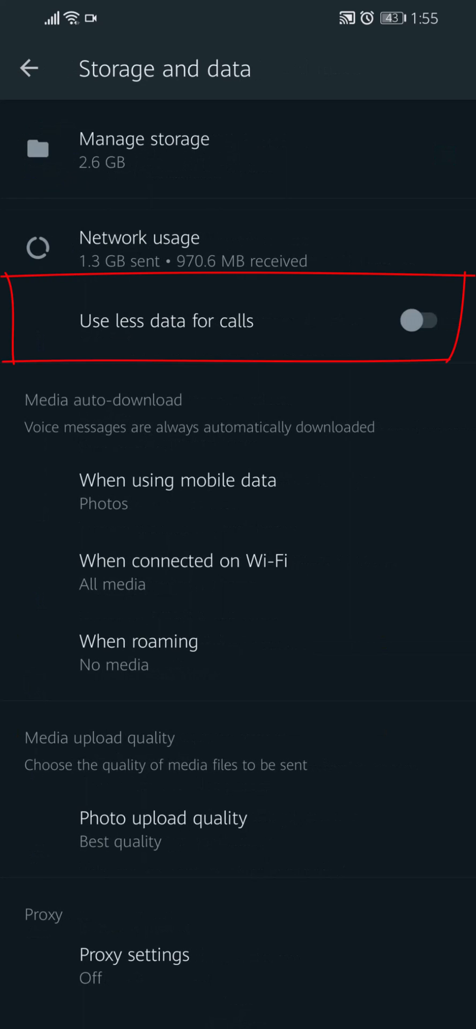
- Switch the 'Use less data for calls' toggle on
click(422, 320)
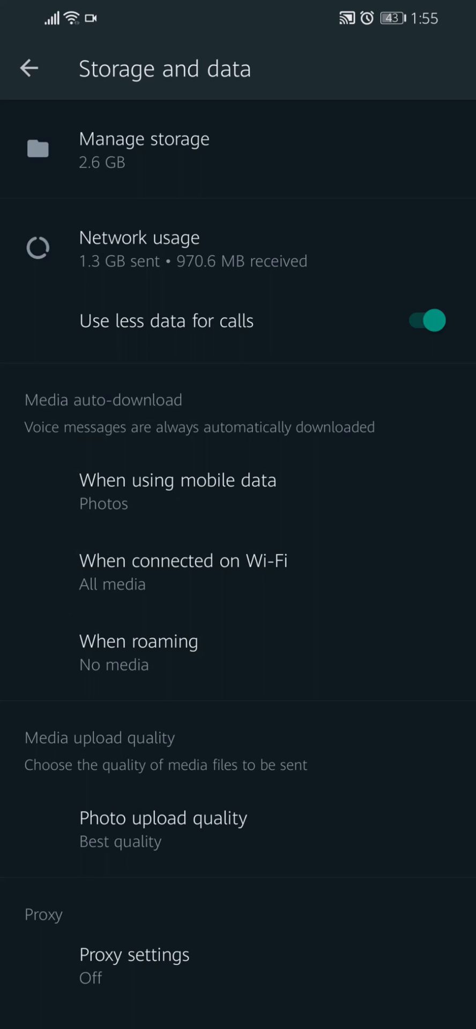
click(231, 515)
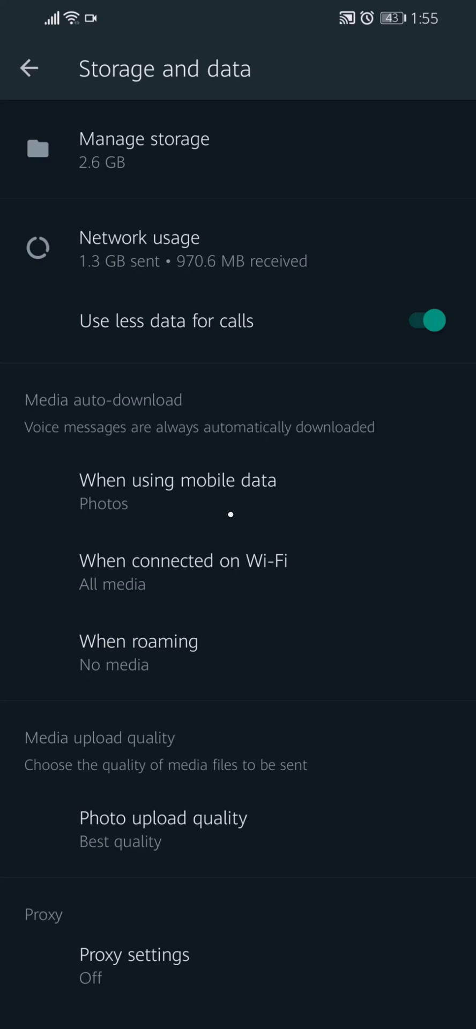